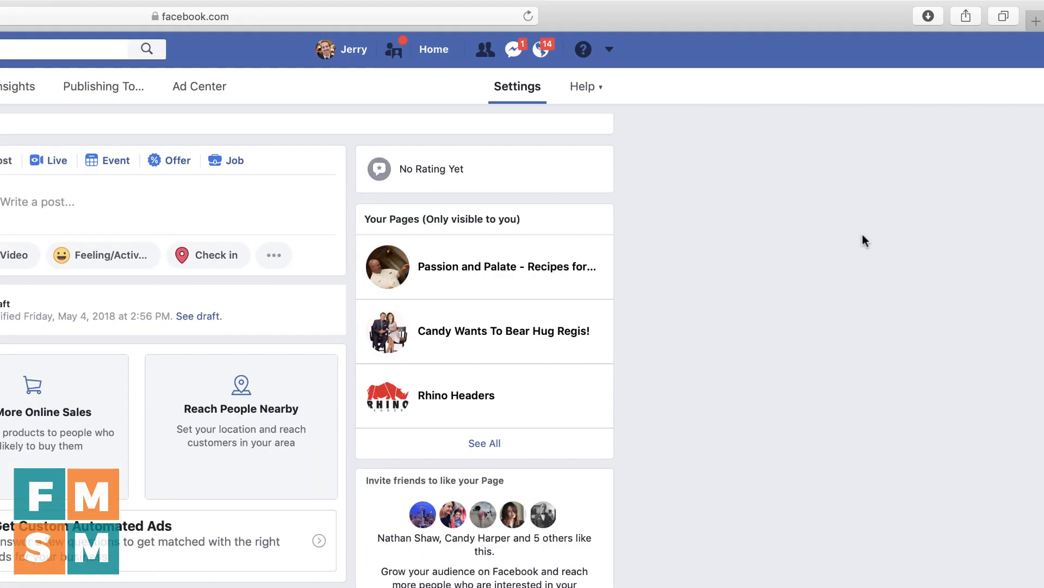
Step: Go to the Settings of the Dog Gone I.T. Page
click(517, 86)
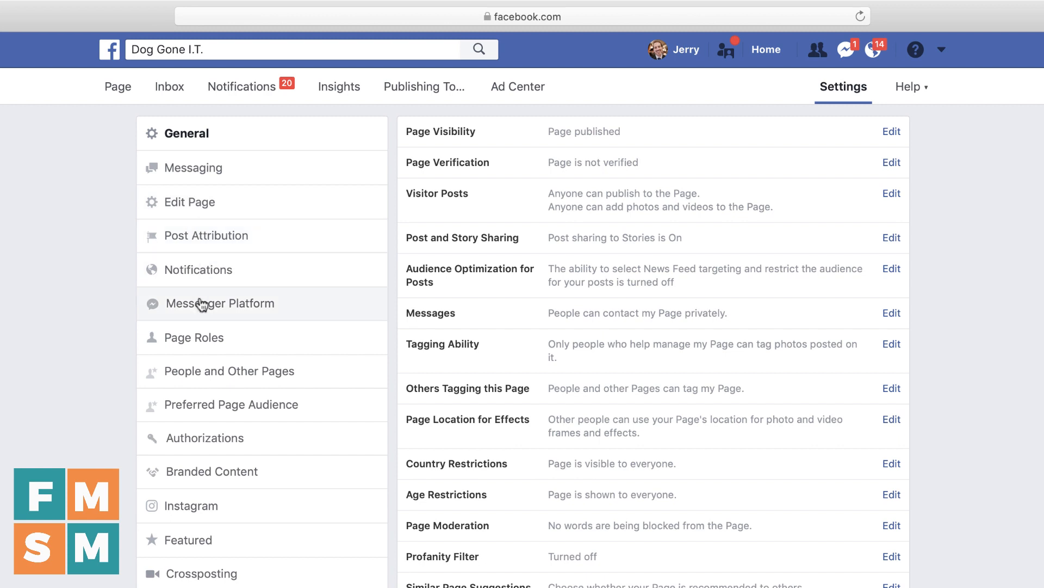
mouse_move(172, 348)
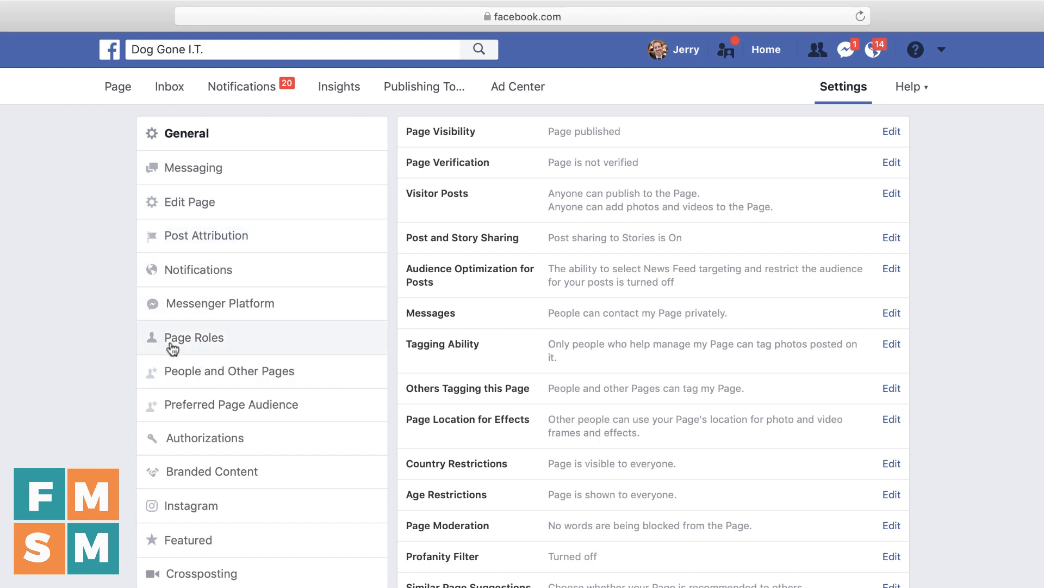
click(193, 338)
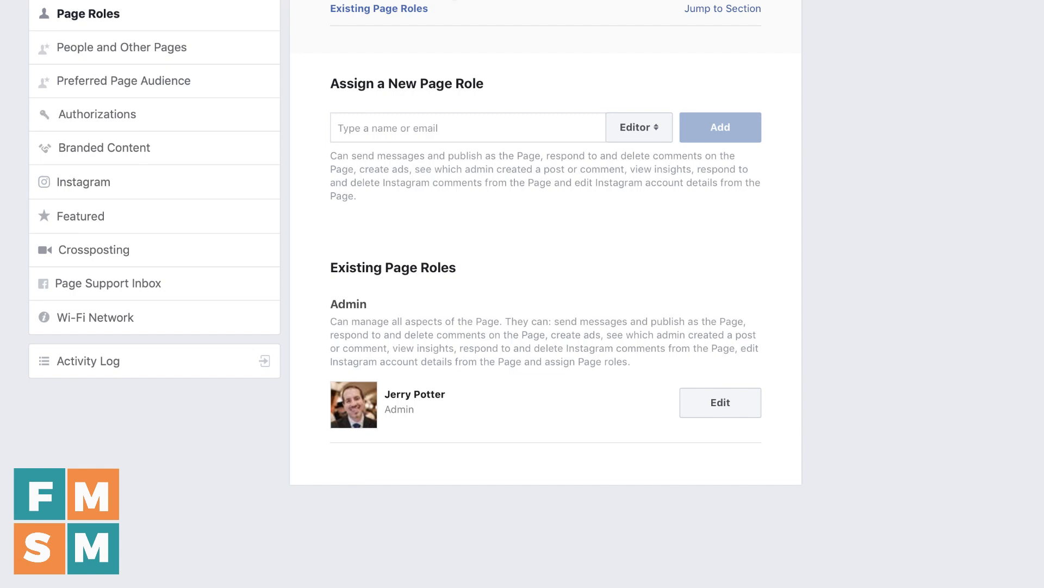
mouse_move(387, 407)
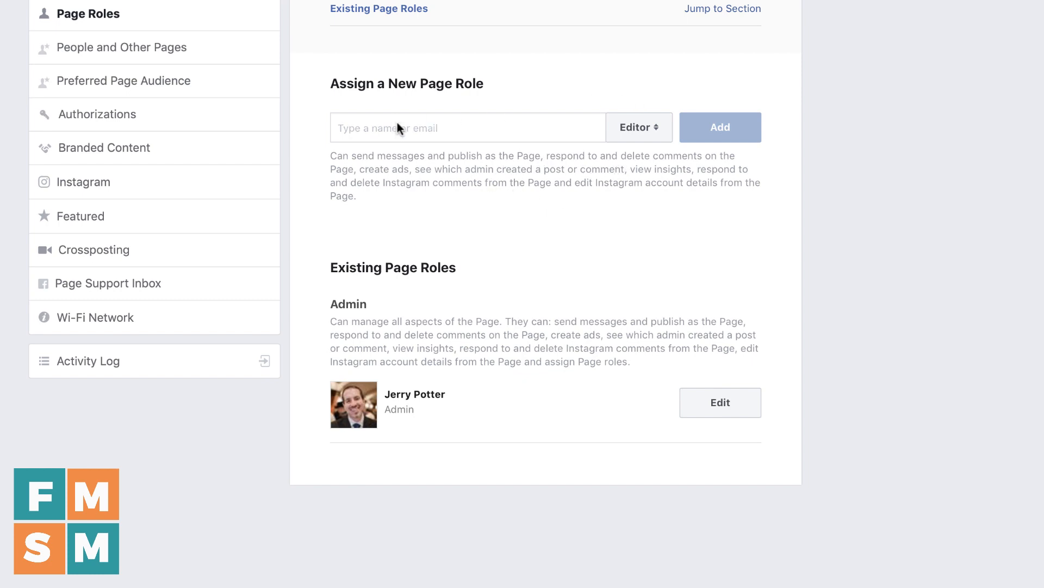
mouse_move(346, 82)
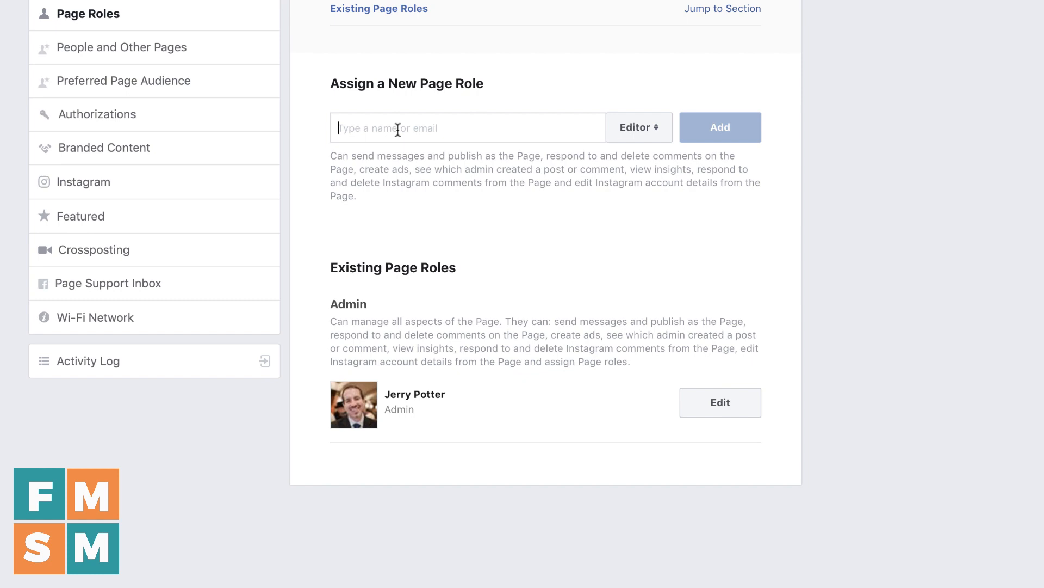
text(Candy Harper)
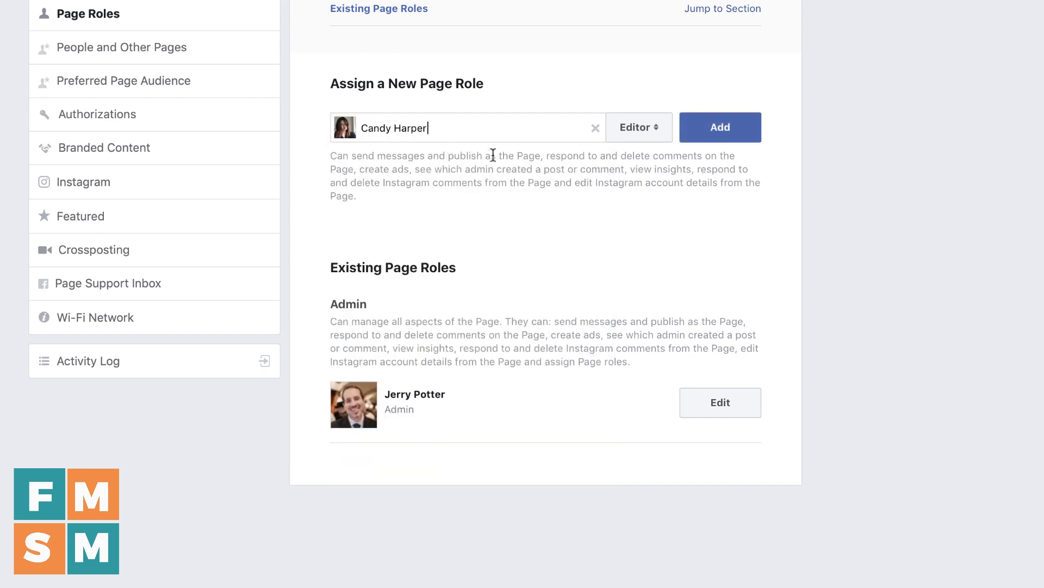
click(640, 127)
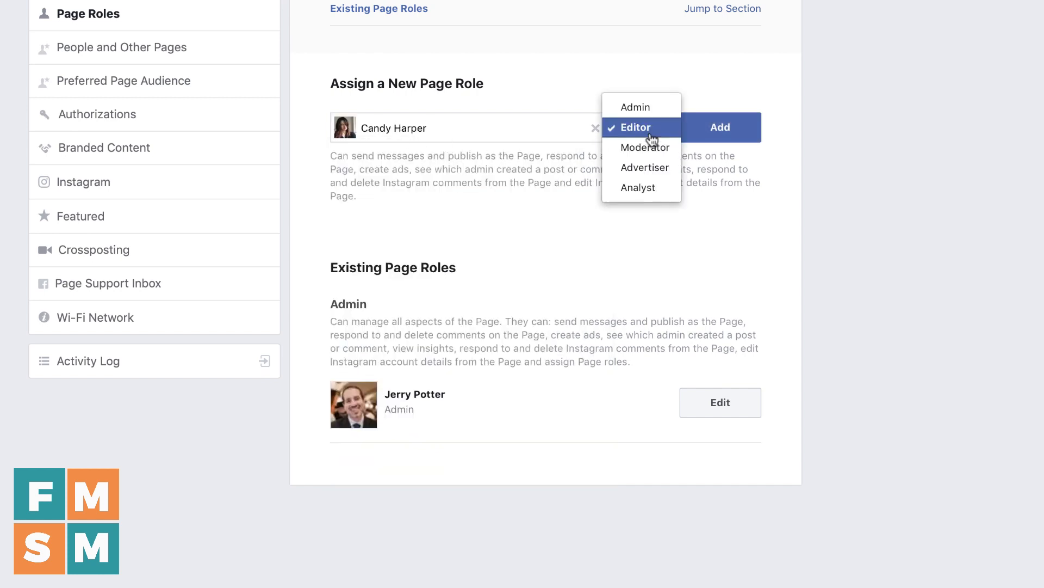
mouse_move(647, 113)
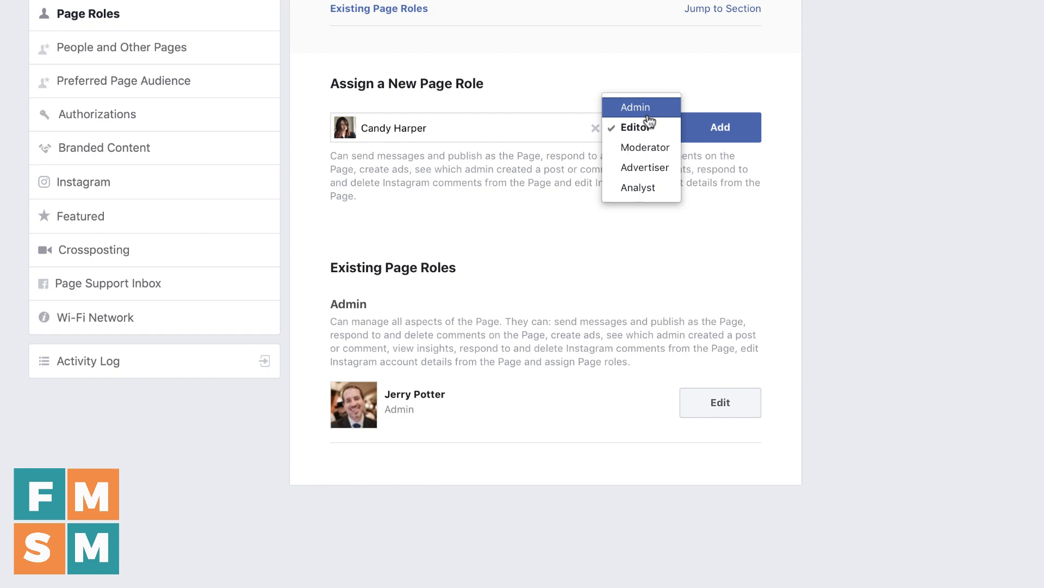
mouse_move(651, 148)
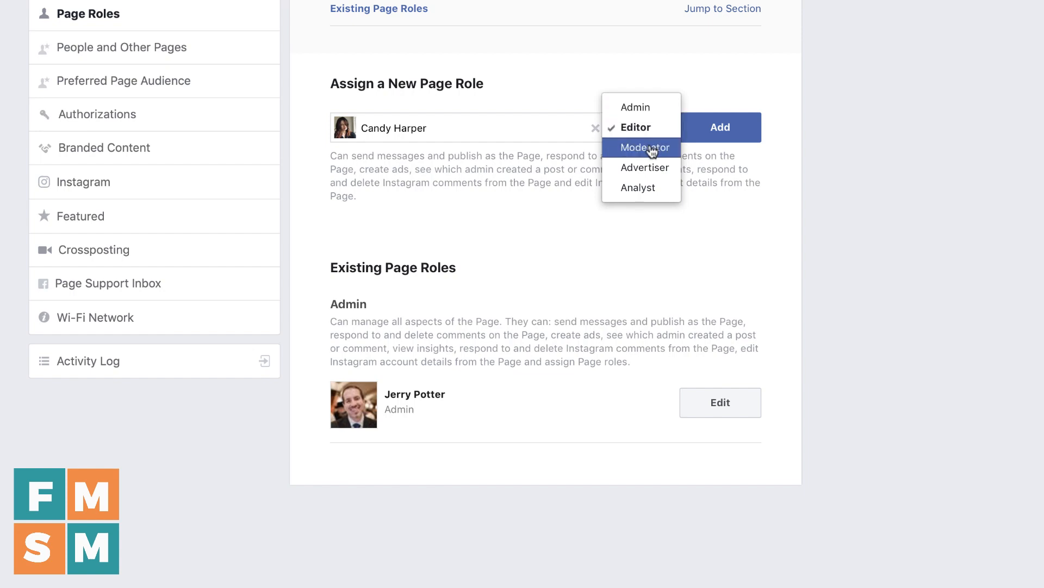
mouse_move(654, 195)
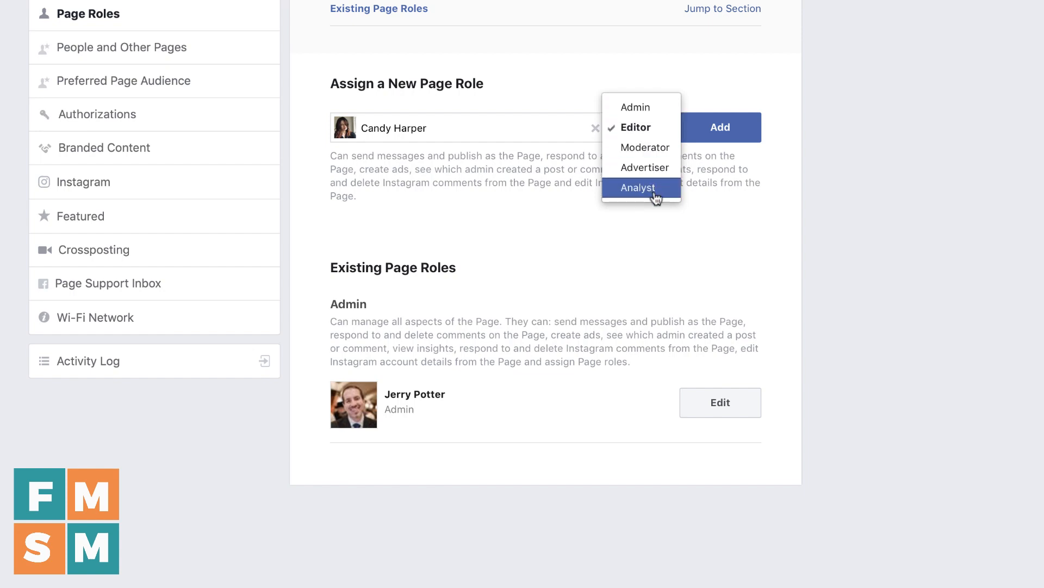
mouse_move(647, 213)
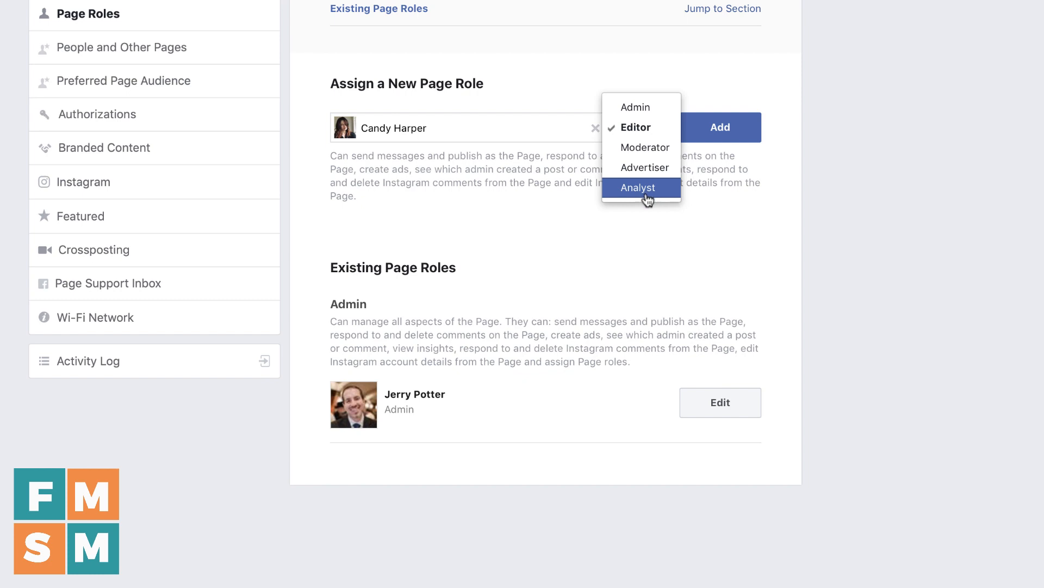
mouse_move(627, 215)
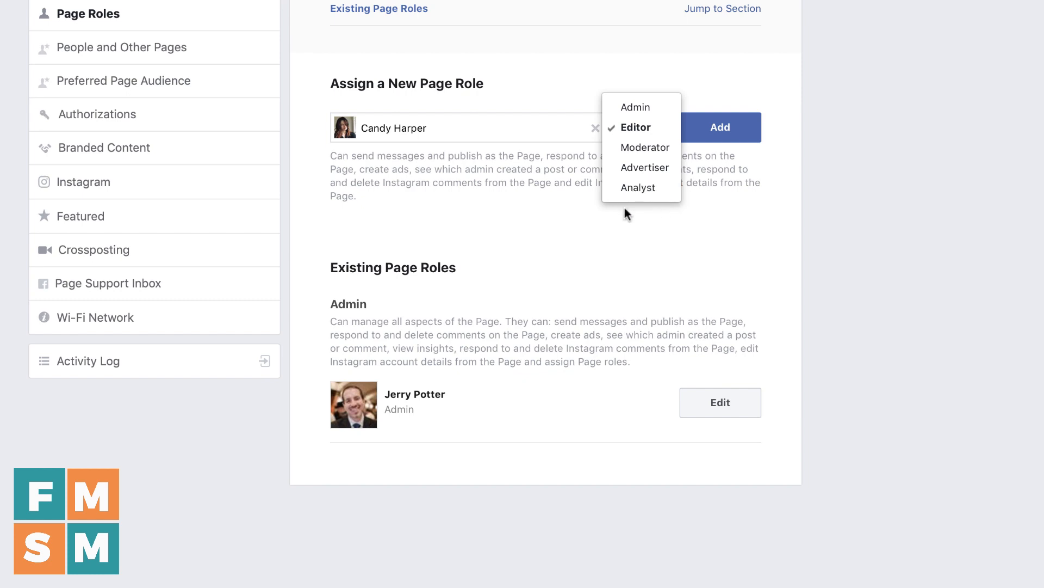
mouse_move(653, 209)
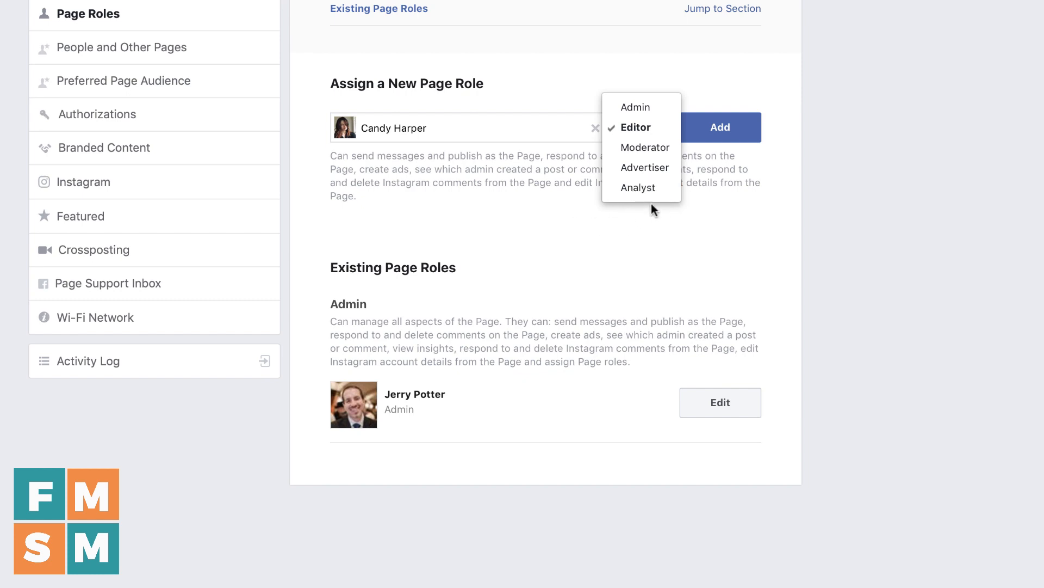
mouse_move(637, 109)
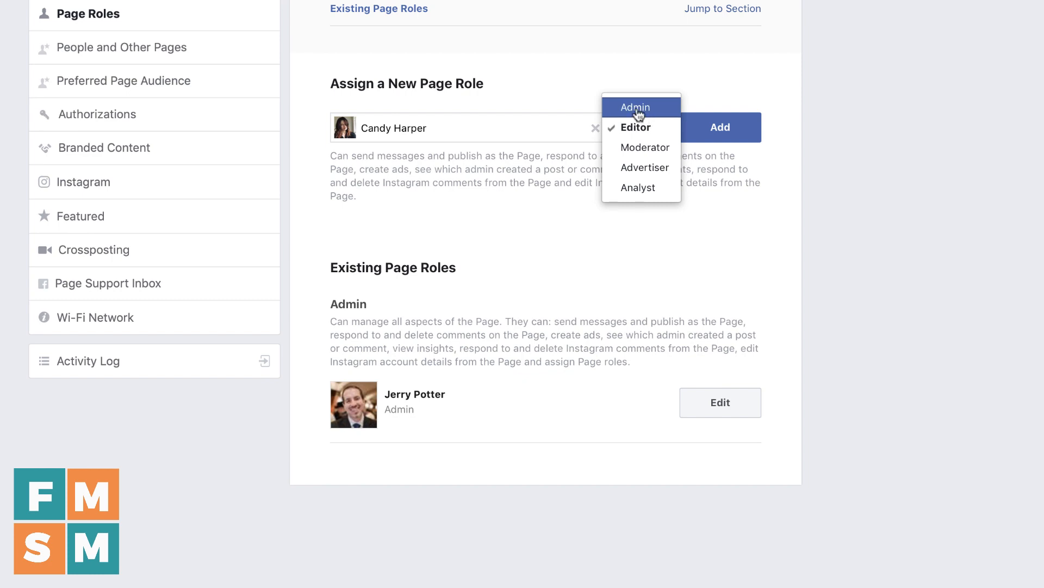
click(635, 107)
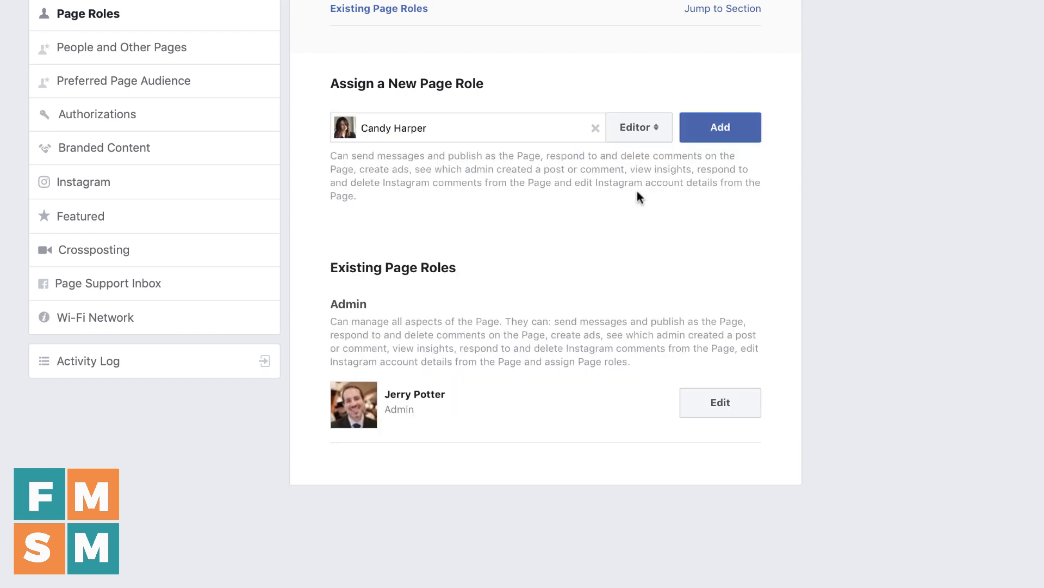
mouse_move(507, 208)
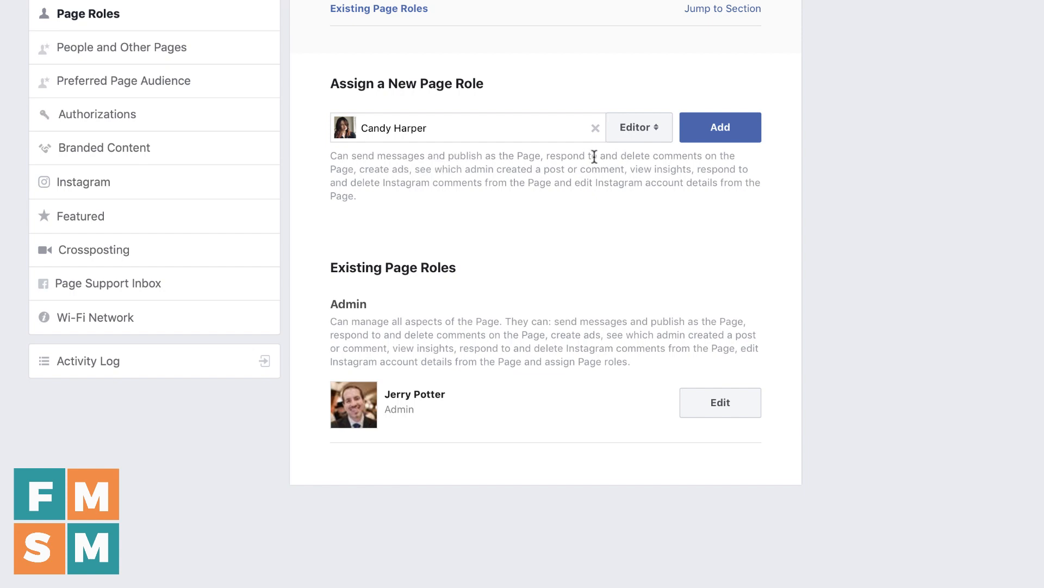
mouse_move(456, 178)
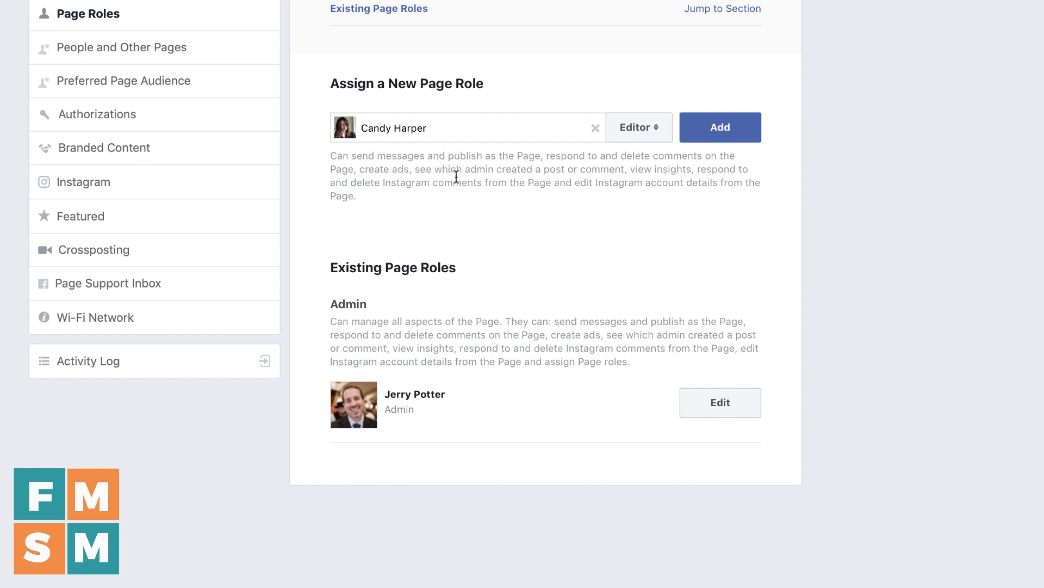
mouse_move(740, 181)
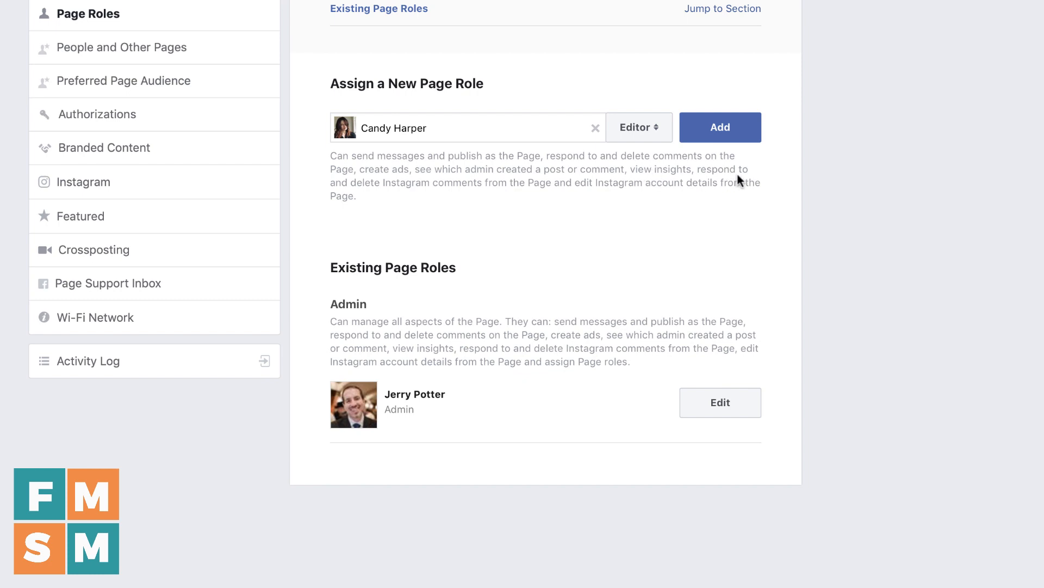
mouse_move(556, 225)
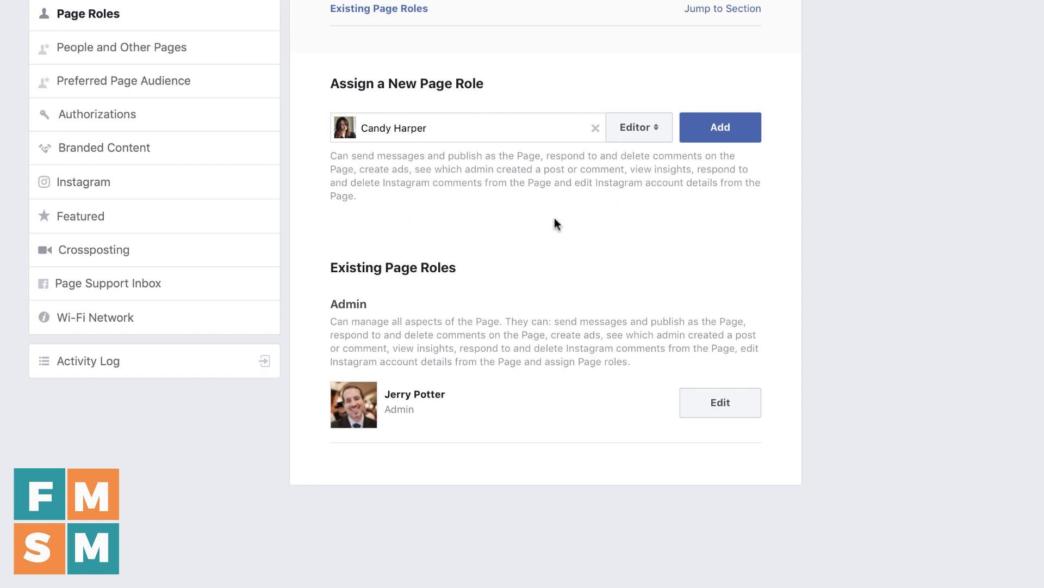
mouse_move(576, 199)
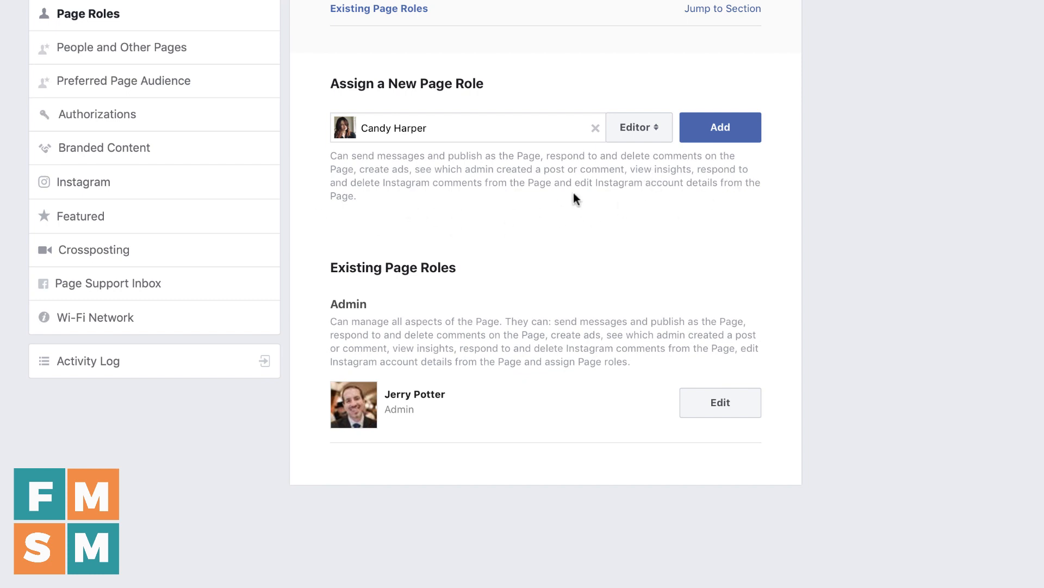
click(639, 126)
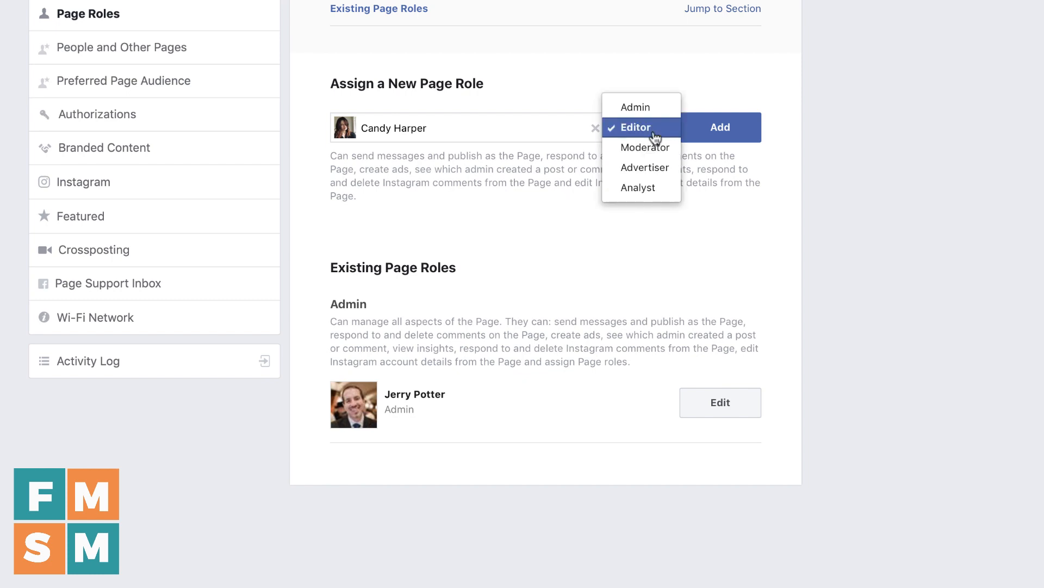
click(646, 148)
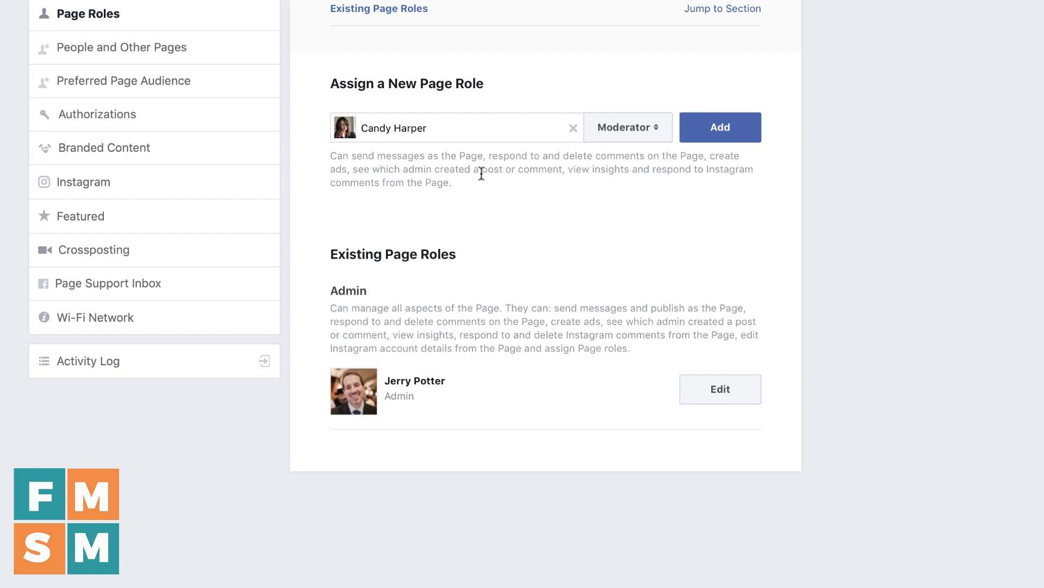
mouse_move(551, 170)
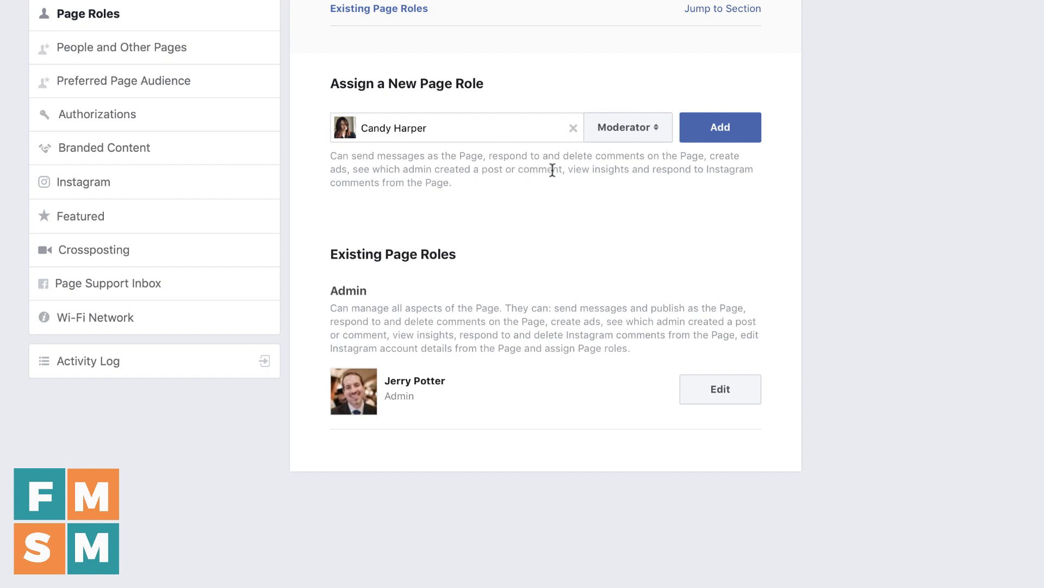
mouse_move(692, 169)
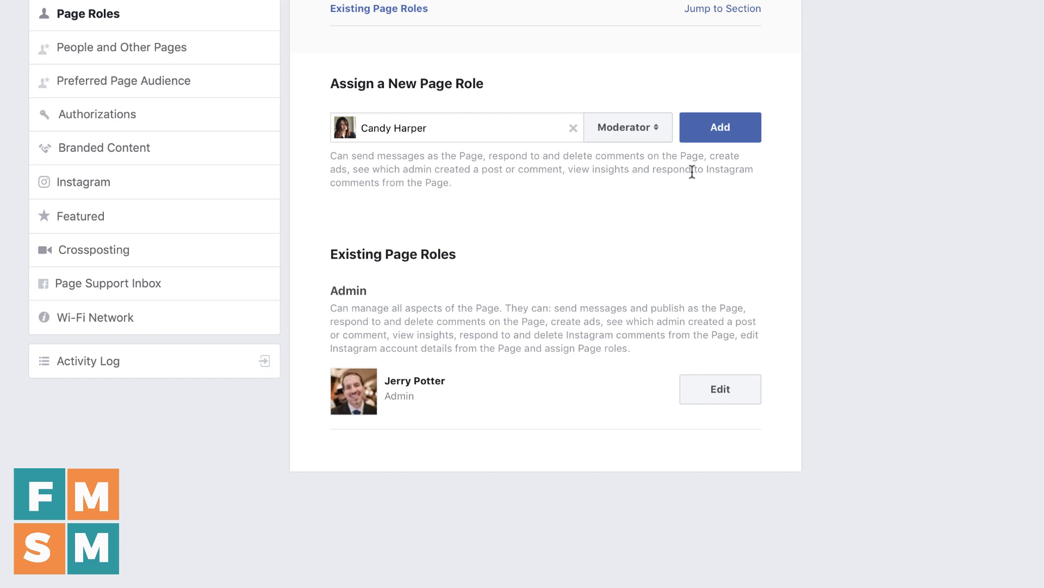
mouse_move(686, 191)
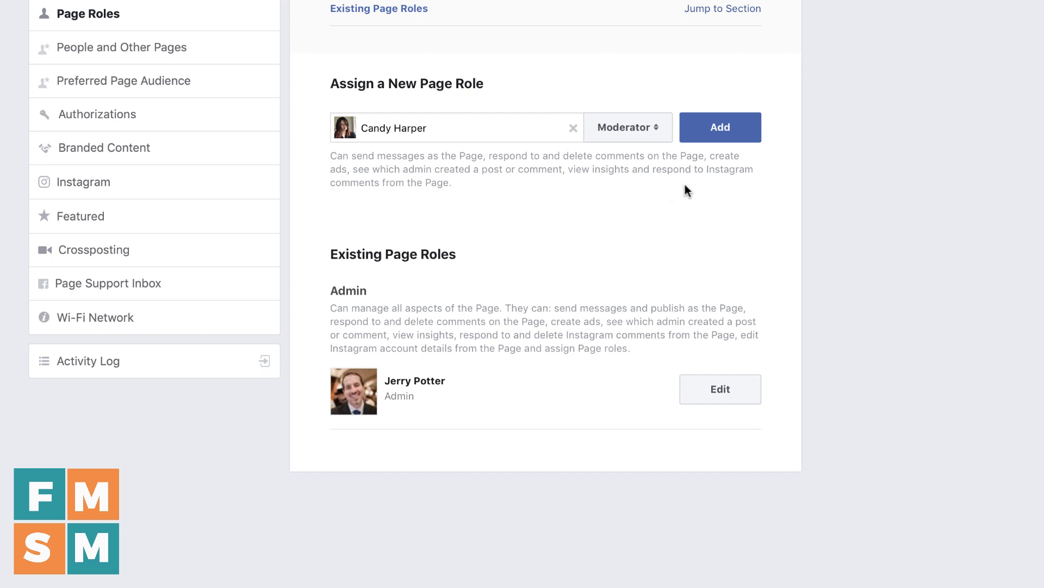
mouse_move(572, 211)
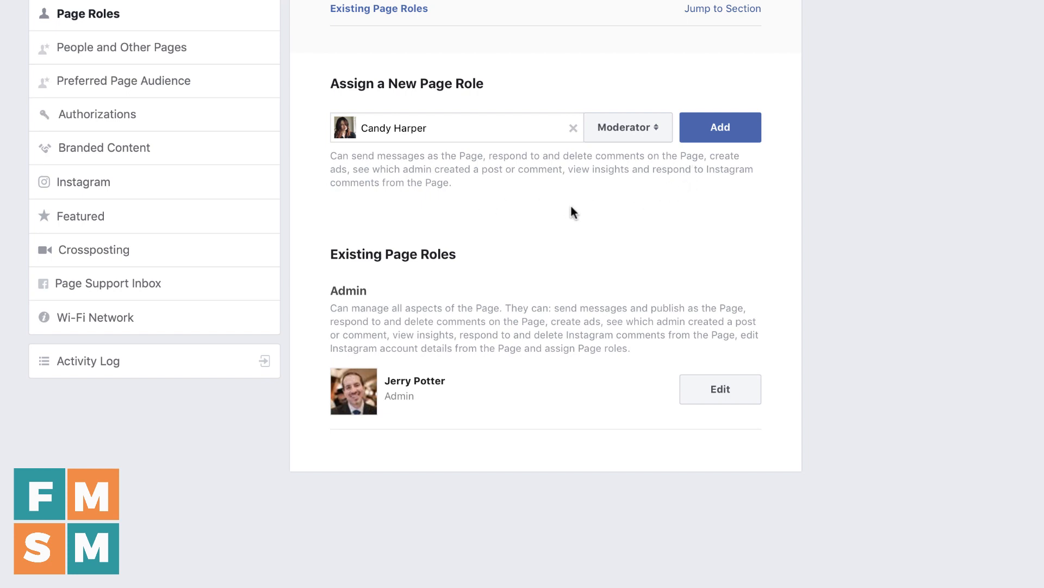
mouse_move(513, 213)
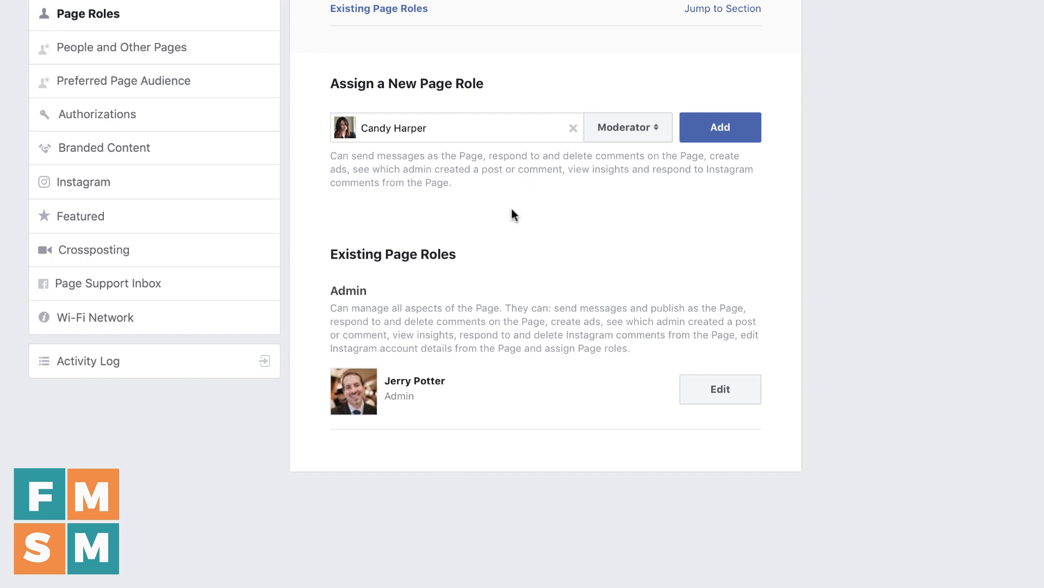
mouse_move(551, 110)
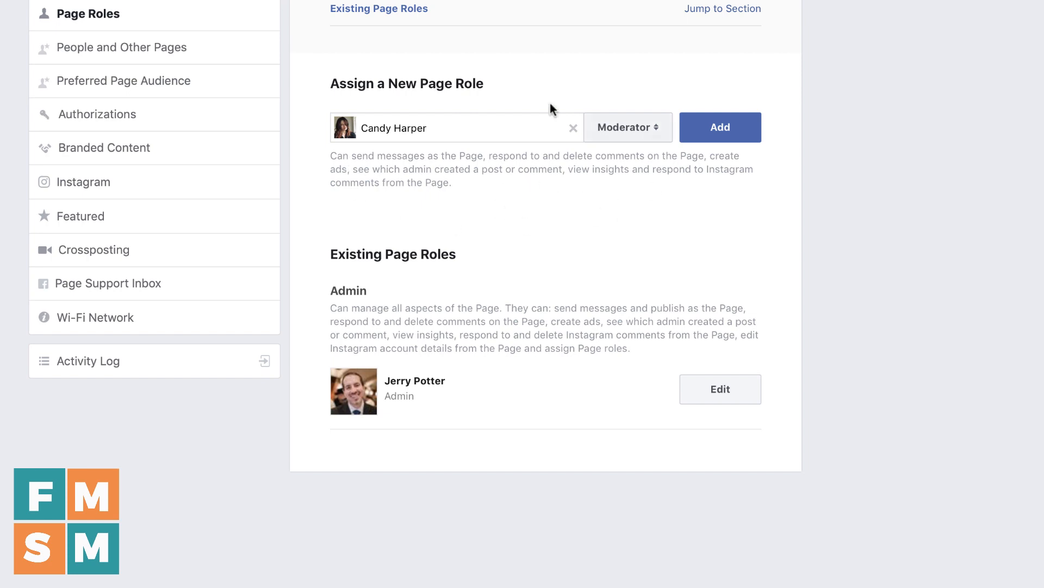
click(627, 127)
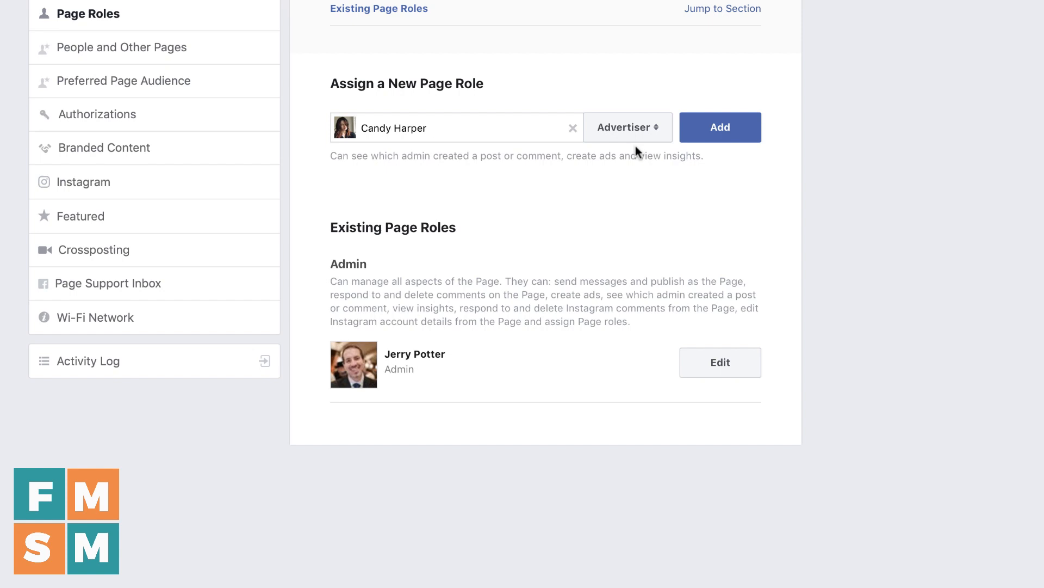
mouse_move(592, 178)
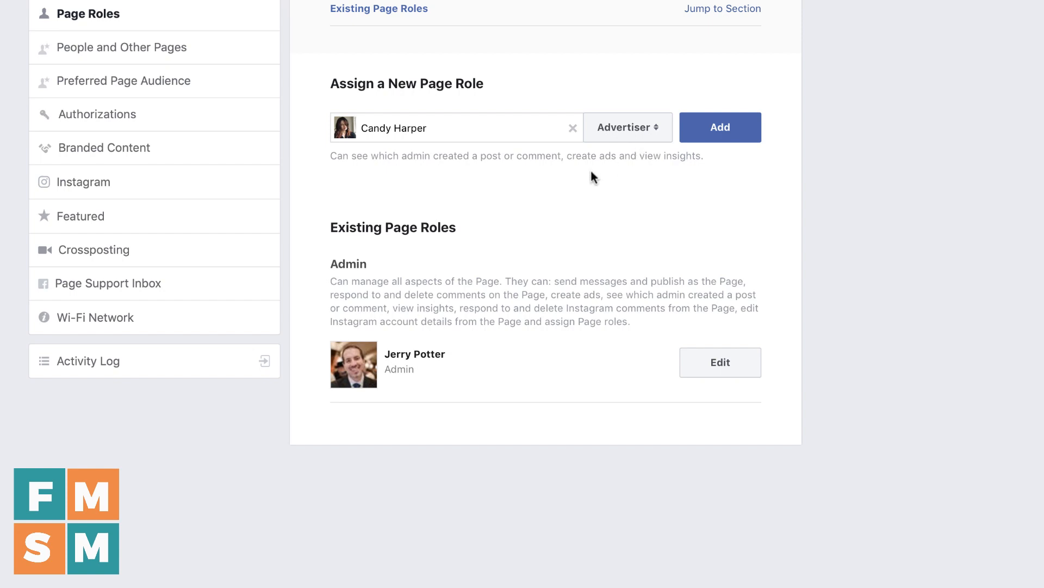
mouse_move(433, 169)
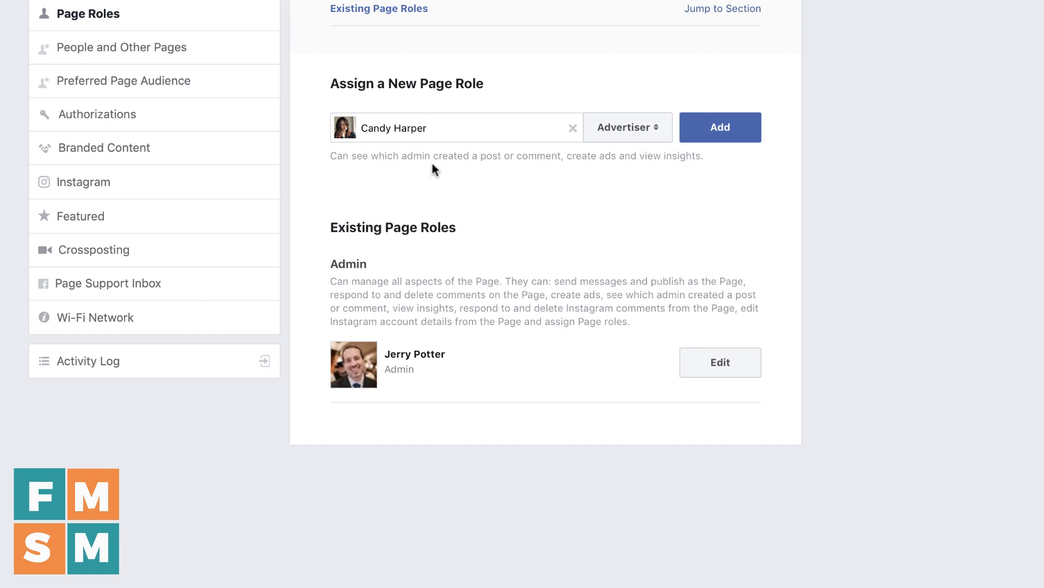
mouse_move(562, 160)
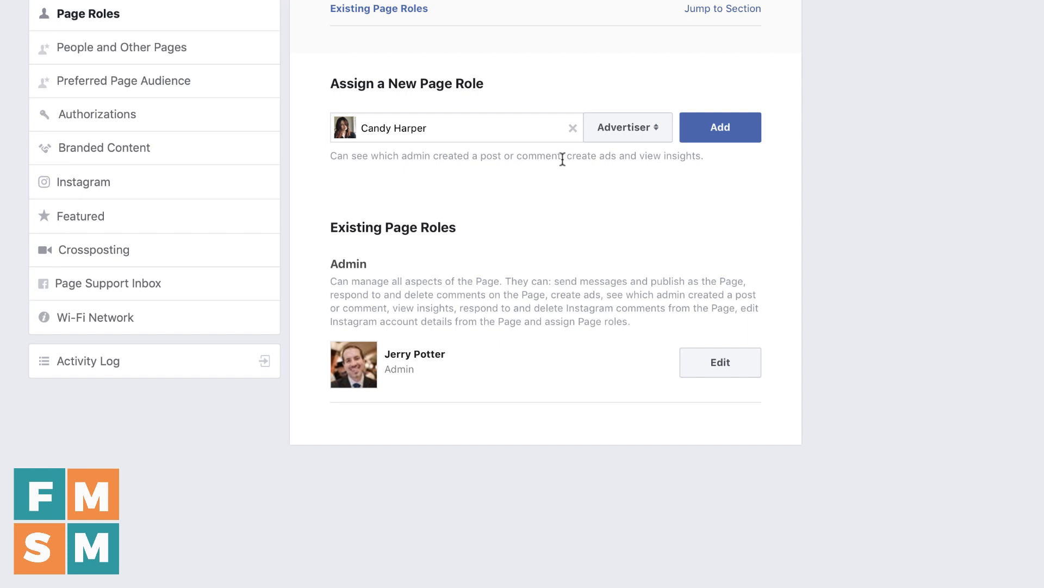
mouse_move(640, 158)
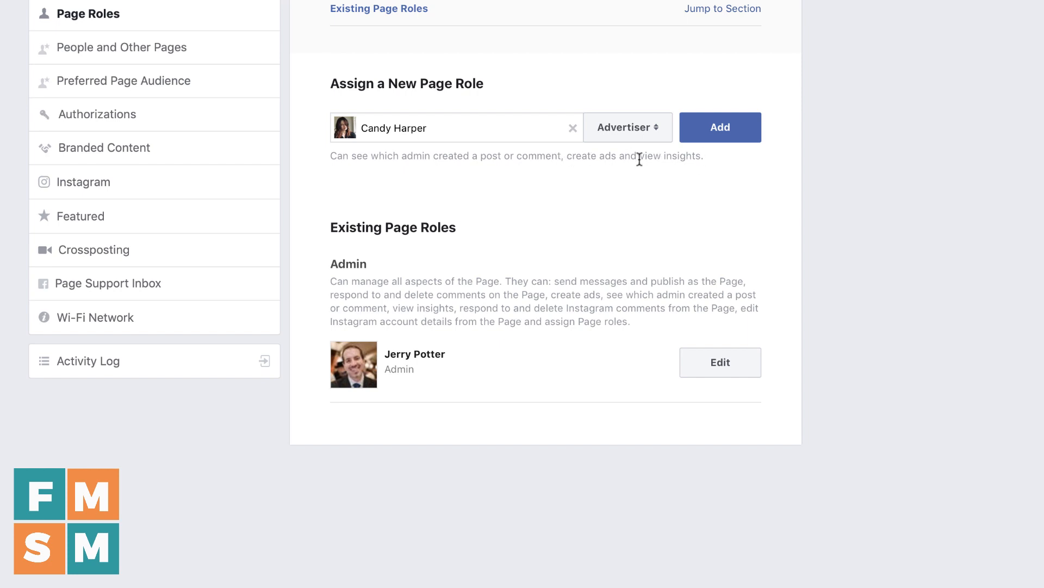
mouse_move(744, 165)
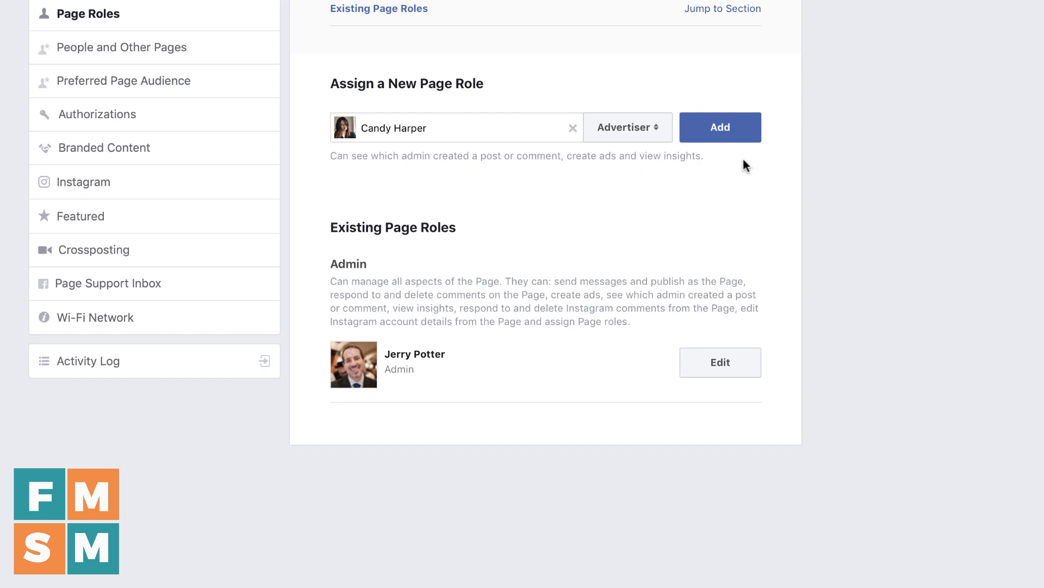
mouse_move(639, 144)
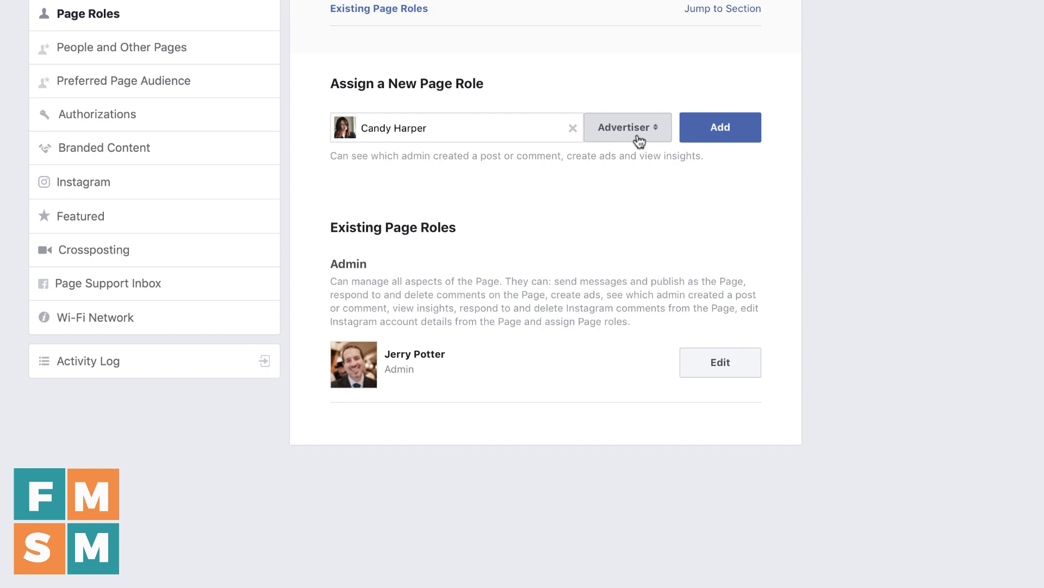
click(628, 128)
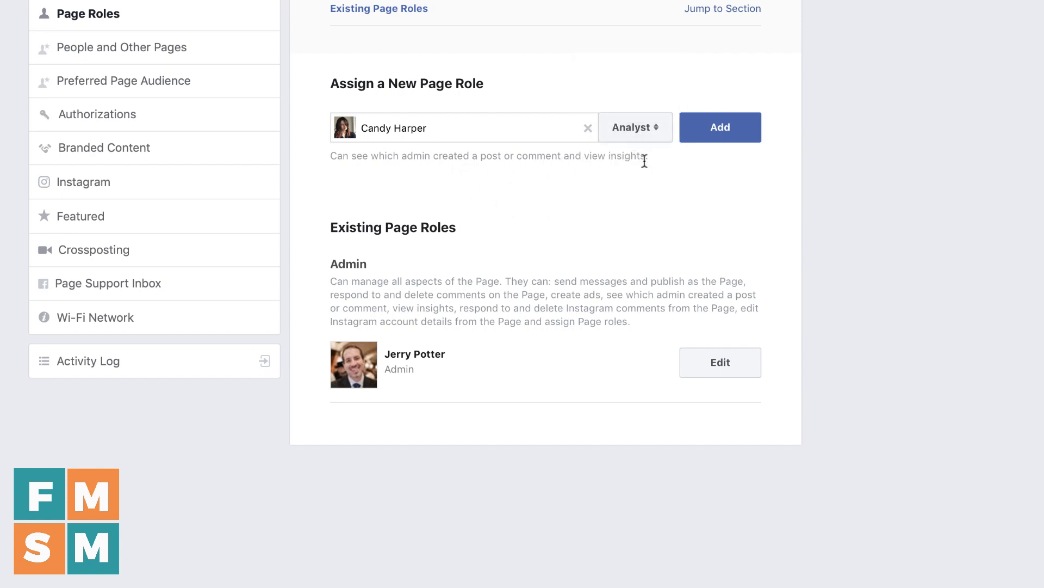
mouse_move(634, 162)
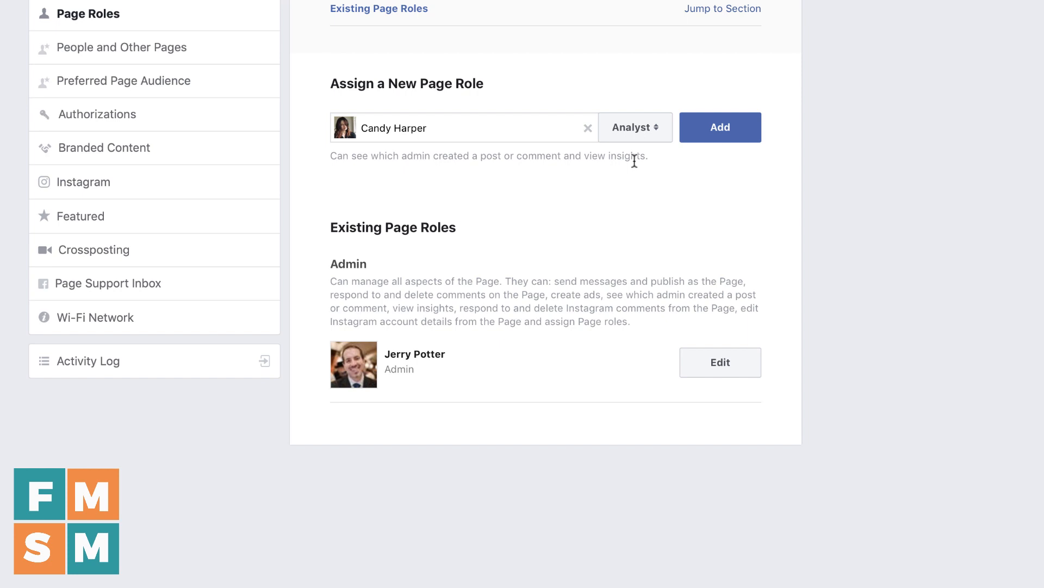
click(636, 127)
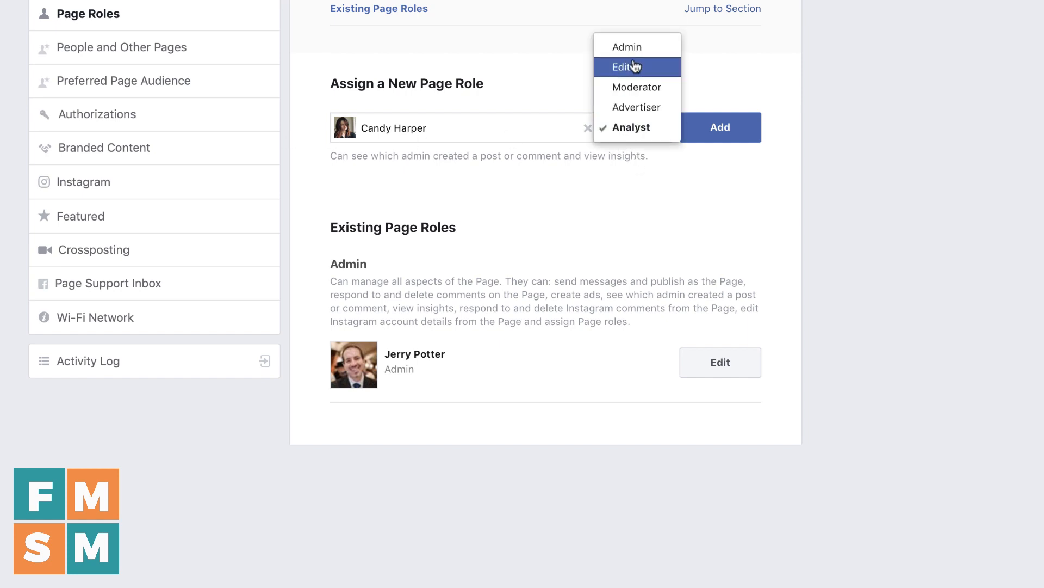
click(624, 67)
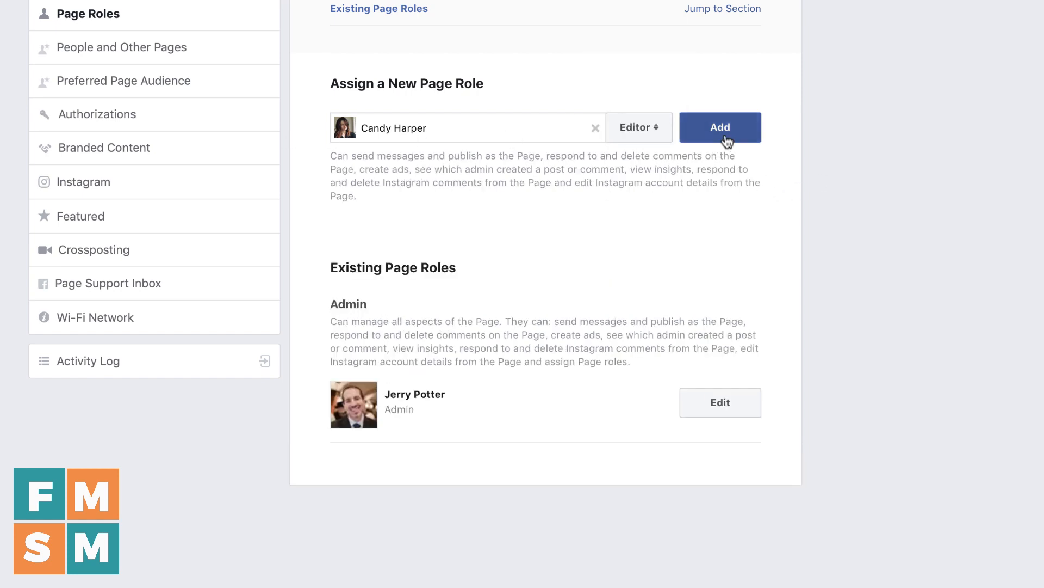
click(720, 128)
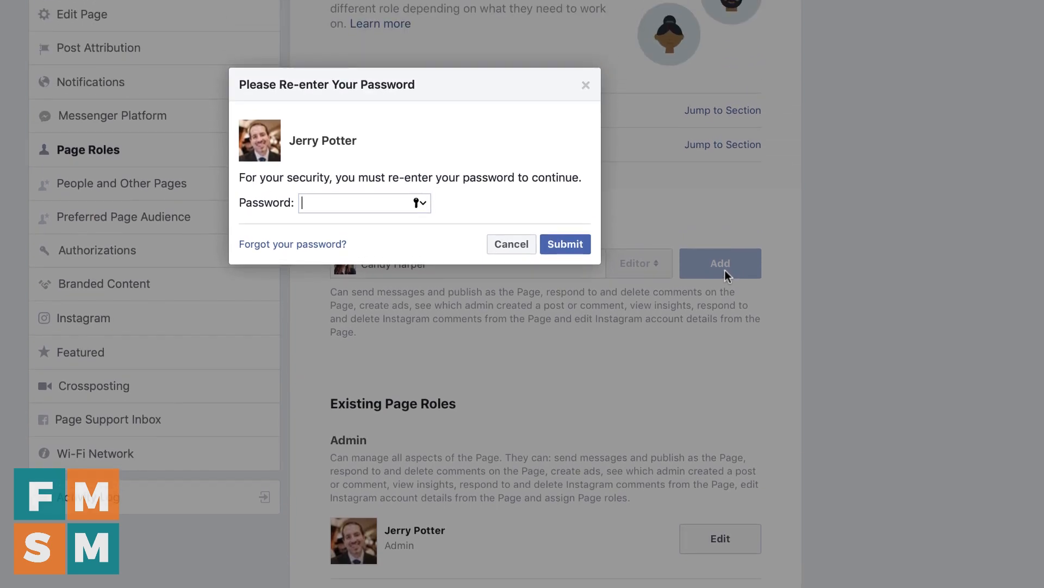
click(566, 244)
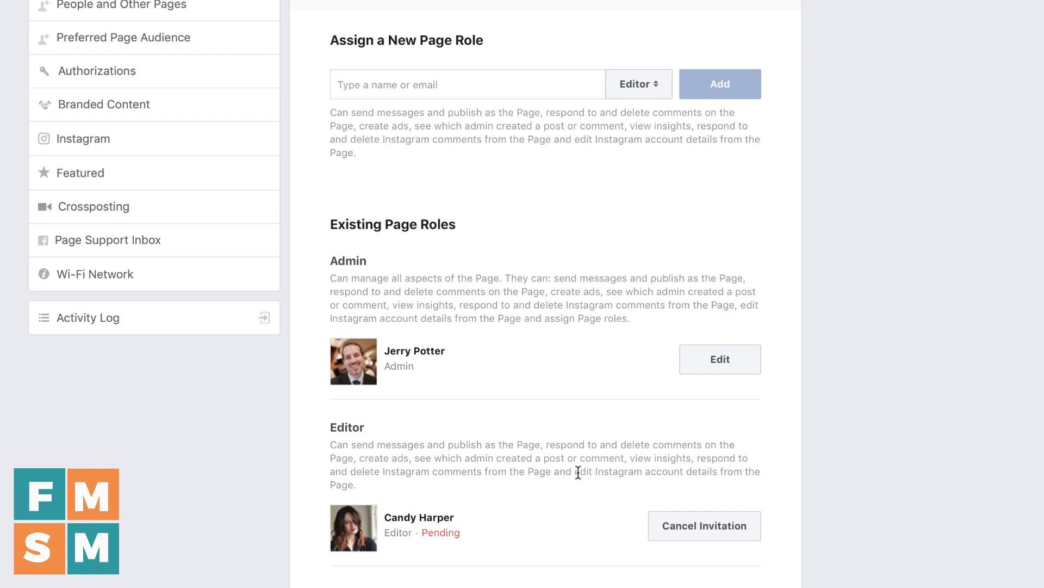
scroll(down, 3)
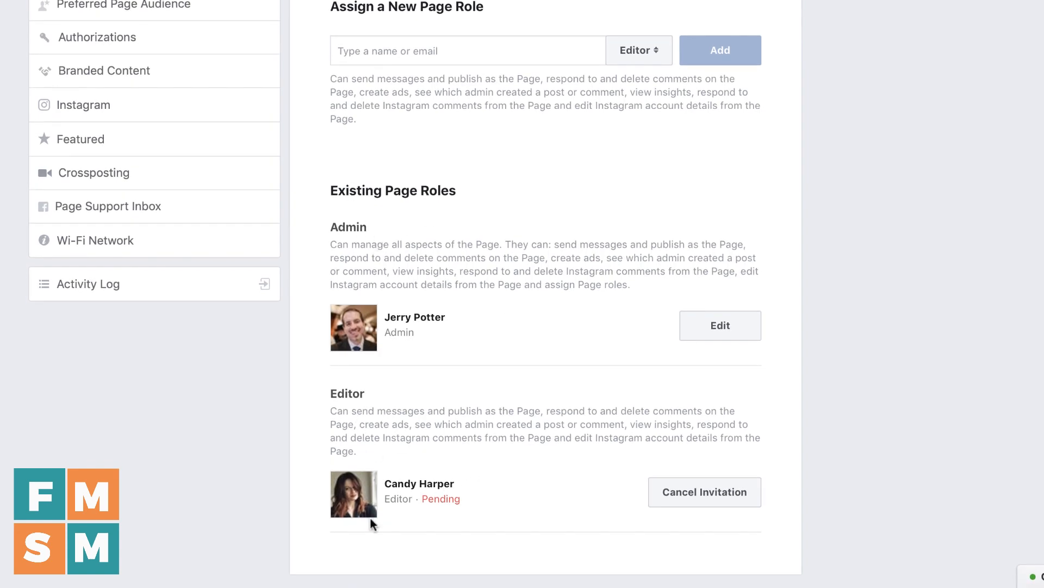
mouse_move(388, 486)
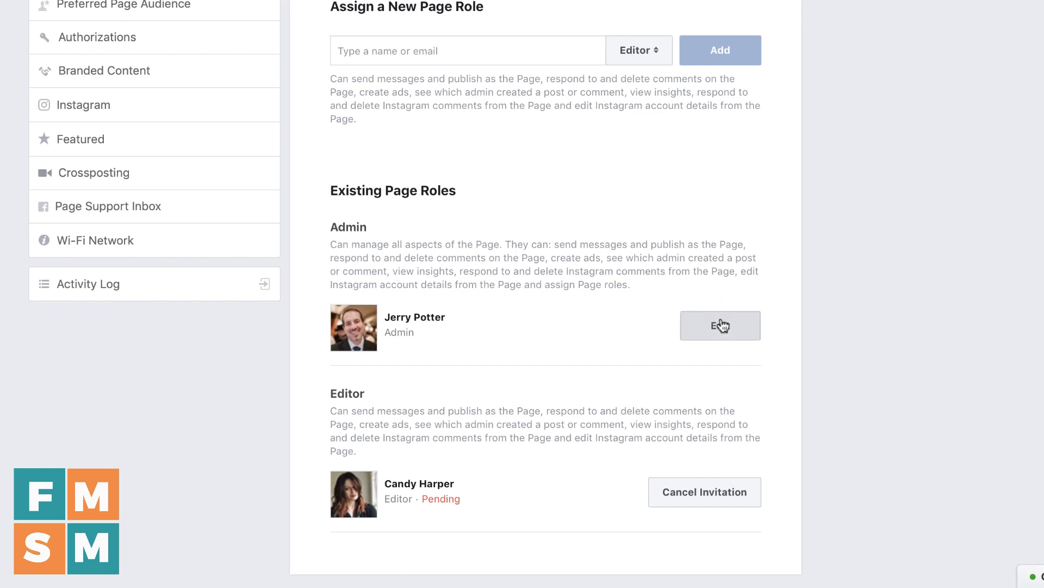
click(721, 326)
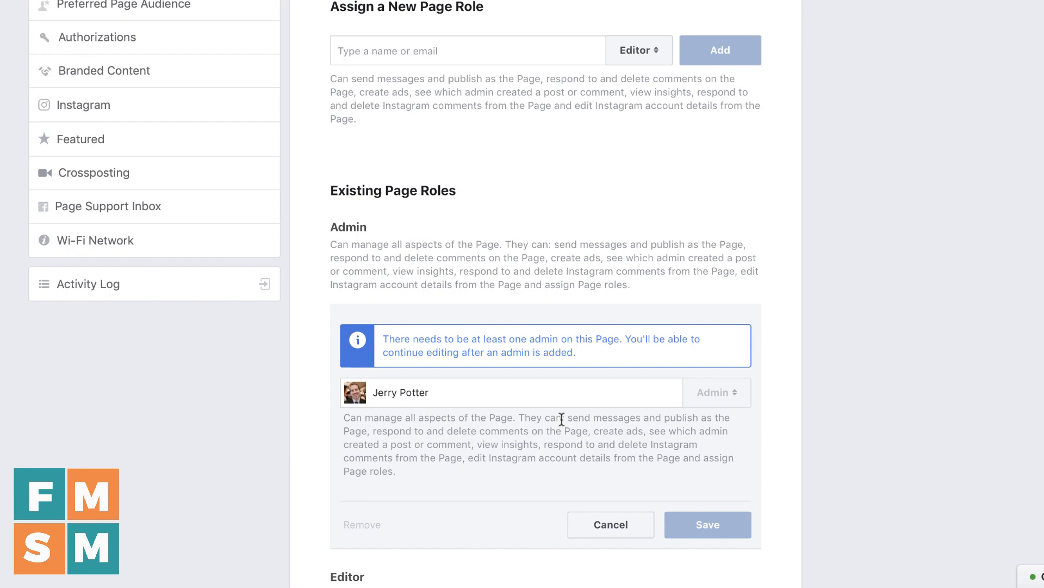
scroll(down, 3)
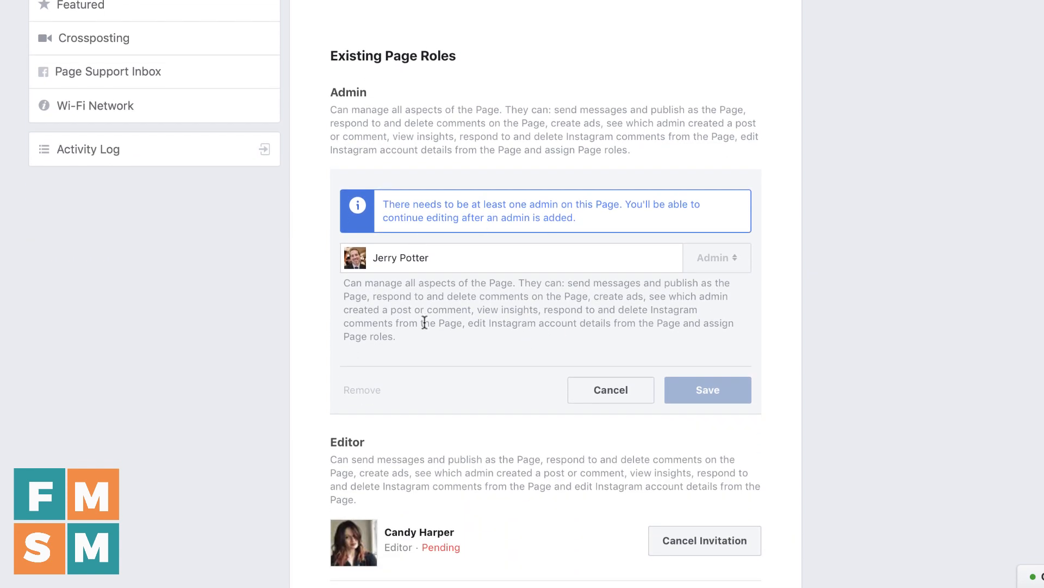
mouse_move(640, 270)
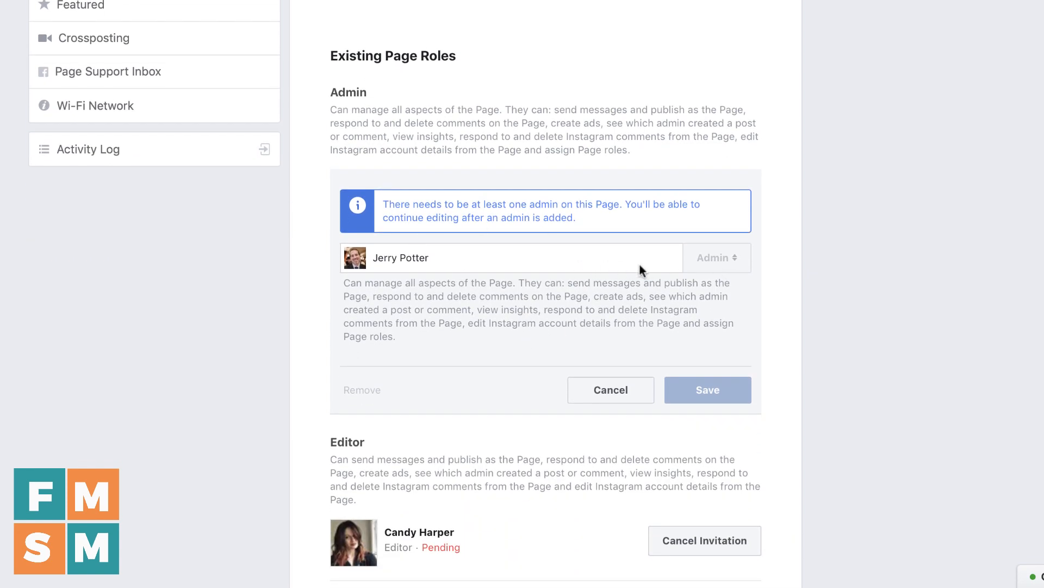
mouse_move(598, 354)
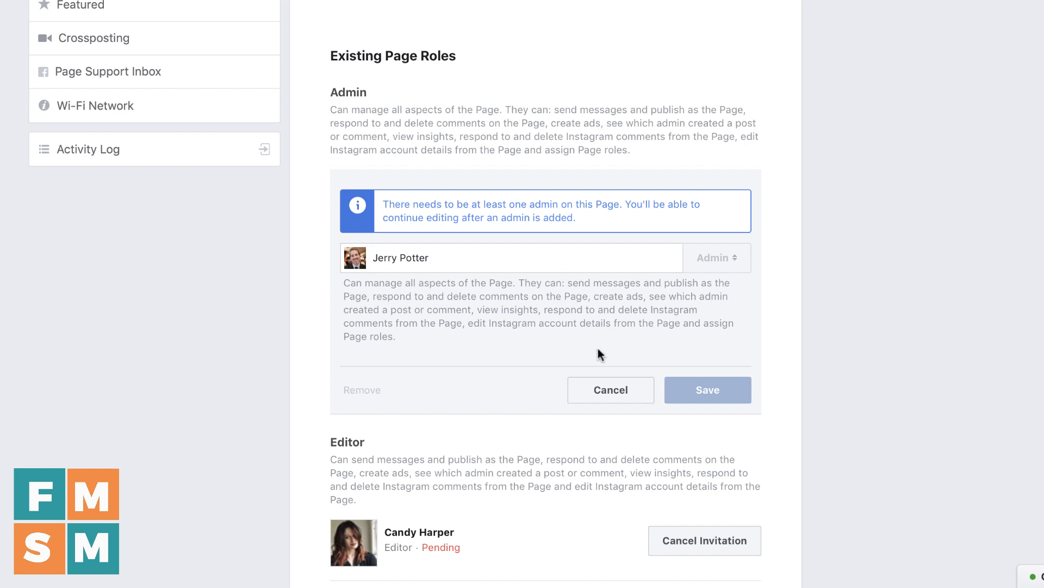
mouse_move(592, 301)
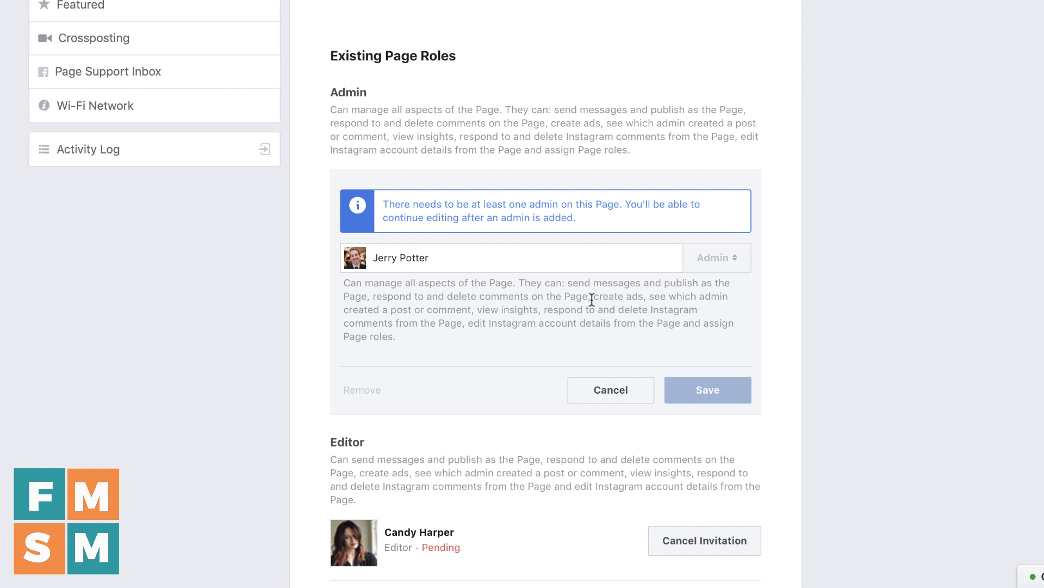
mouse_move(626, 395)
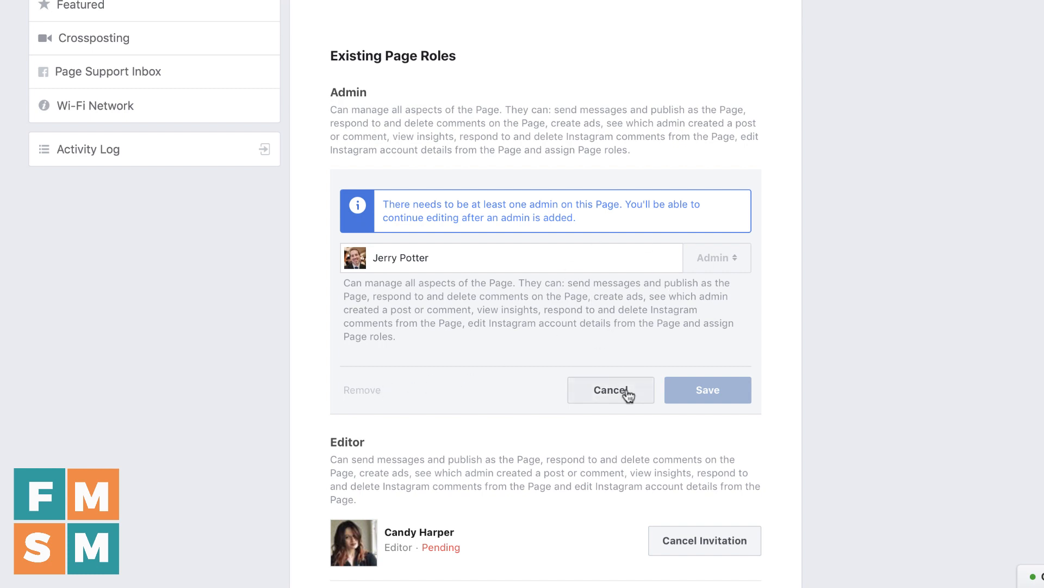
click(611, 390)
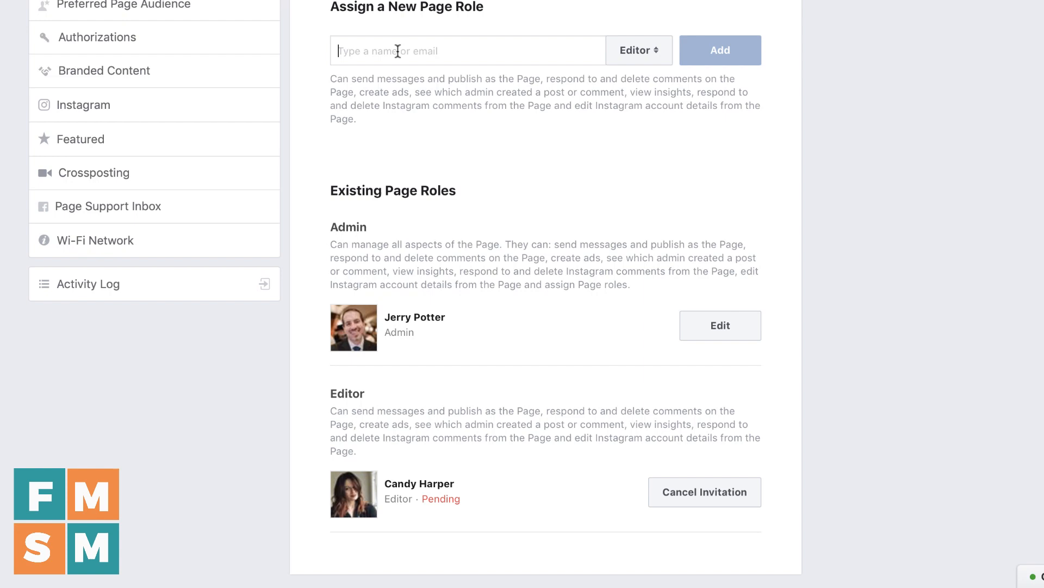
mouse_move(407, 91)
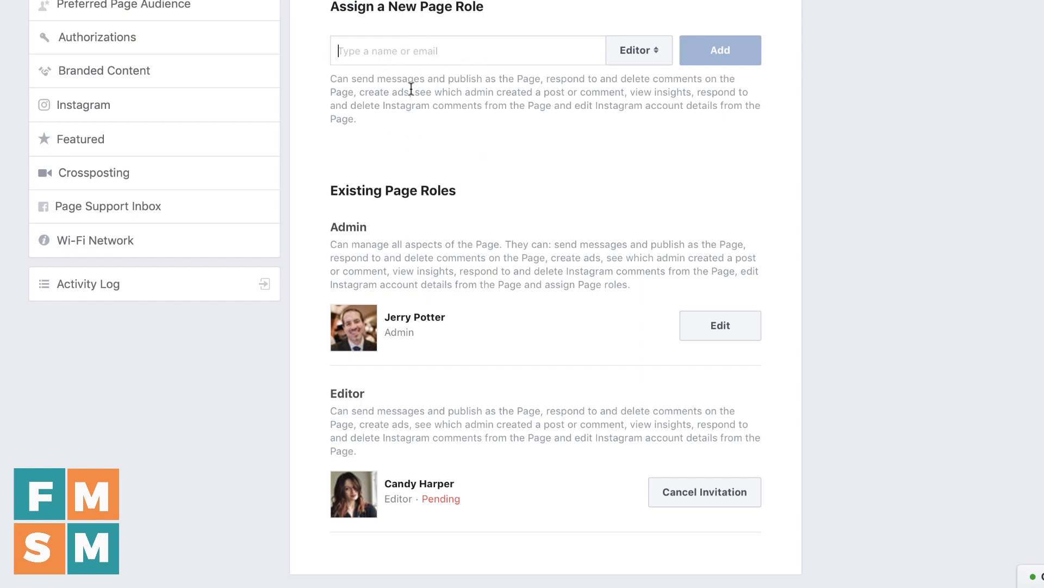